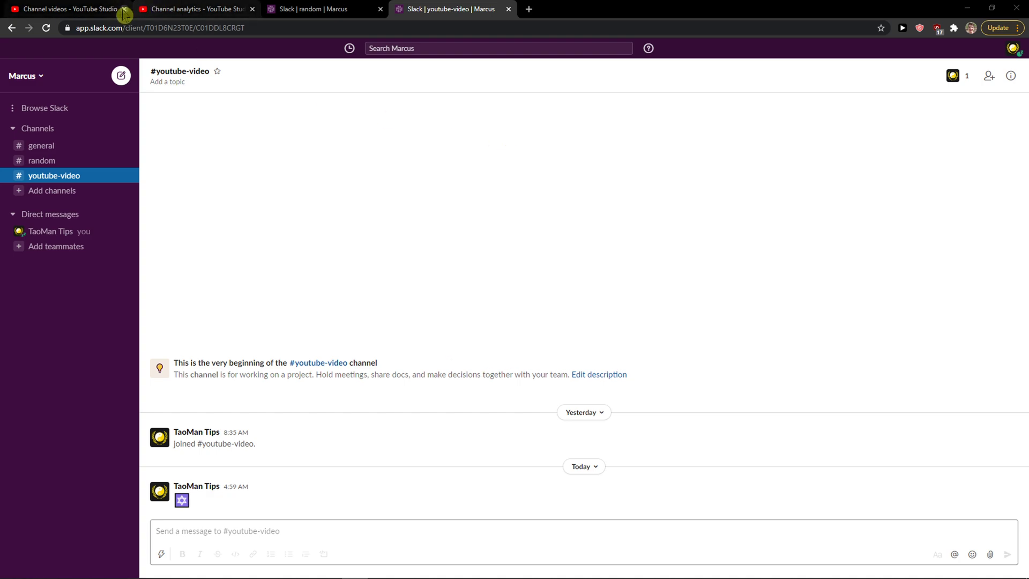
# Close the YouTube Studio browser tabs, leaving the Slack tabs.
pyautogui.click(125, 13)
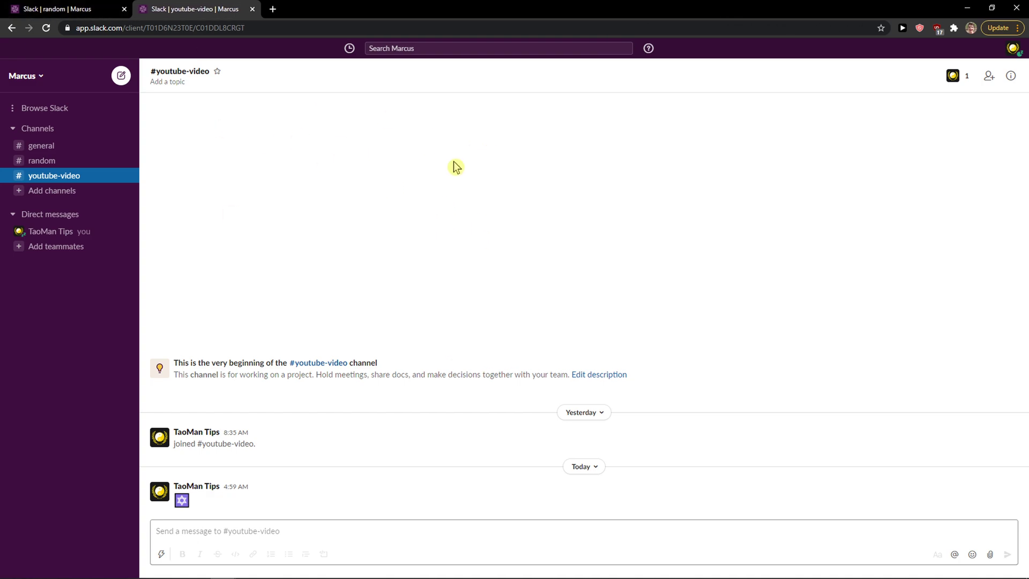
pyautogui.moveTo(457, 166)
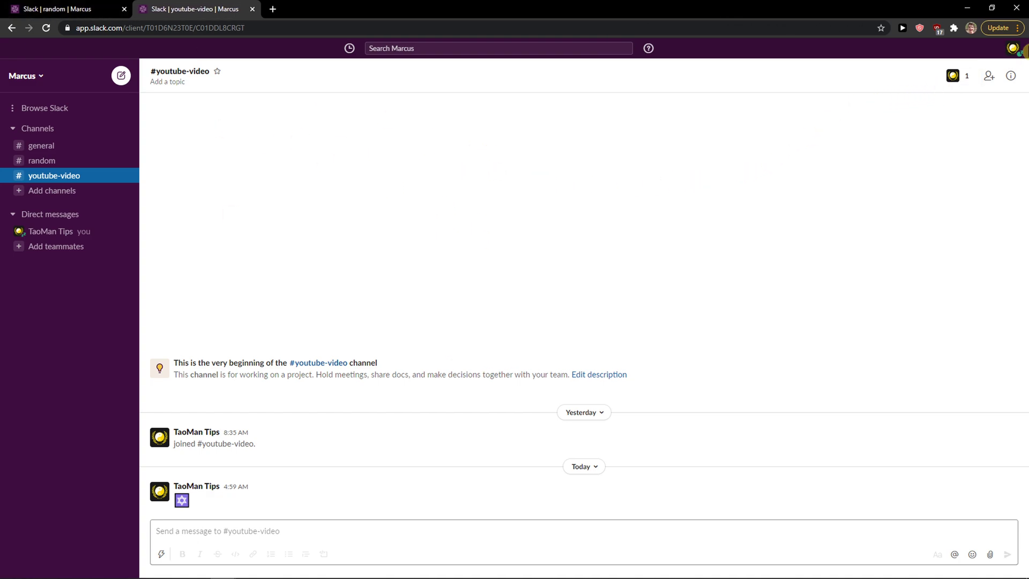
# Switch Slack's appearance from Light to Dark in Preferences > Themes, then close Preferences.
pyautogui.click(1019, 48)
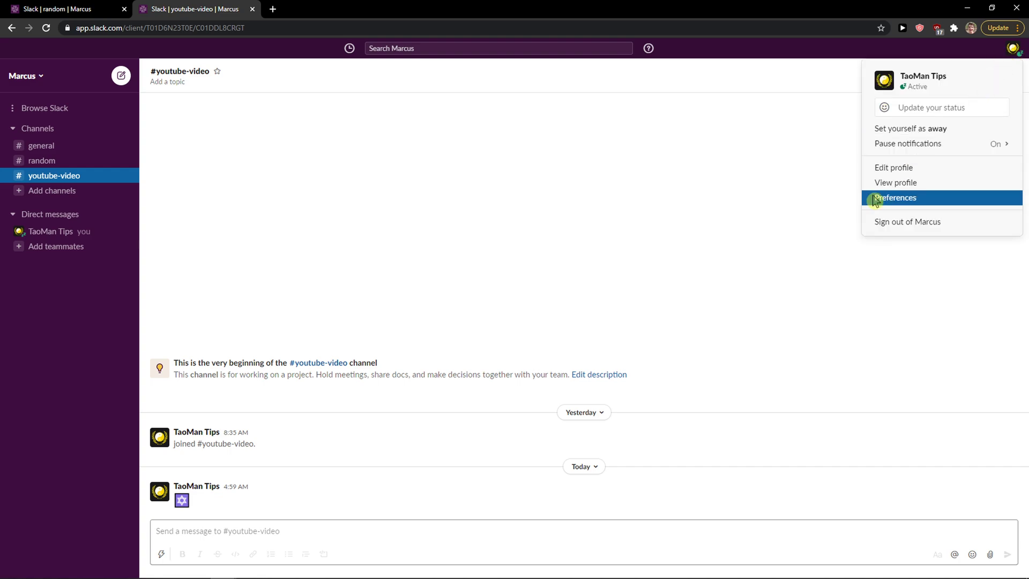
pyautogui.click(897, 198)
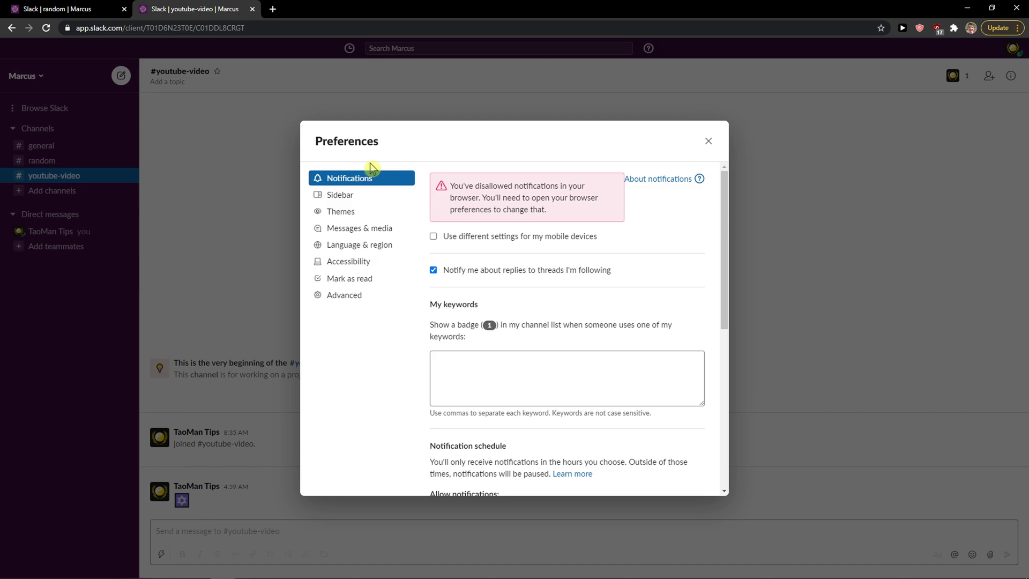
pyautogui.moveTo(351, 227)
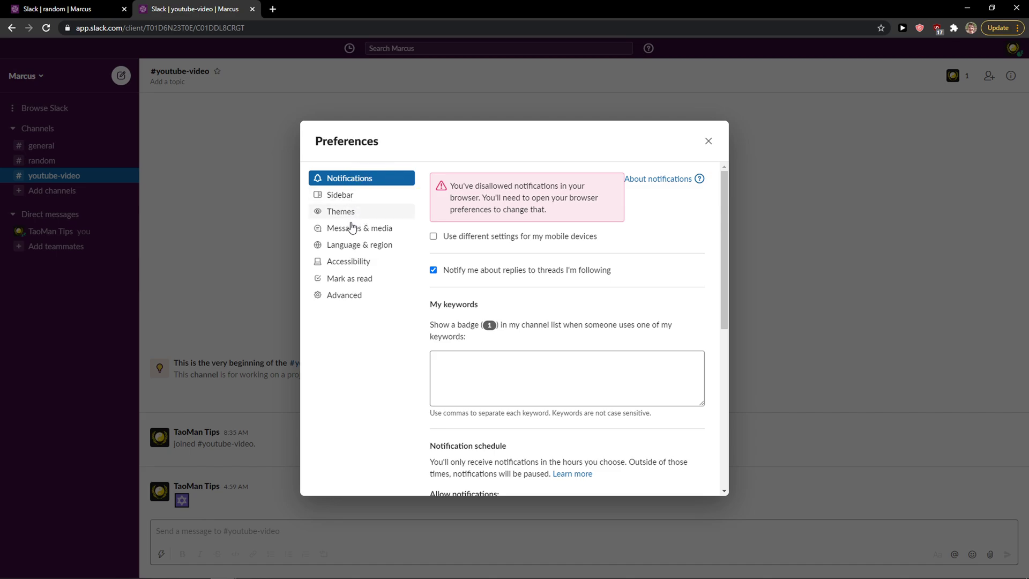
pyautogui.click(341, 211)
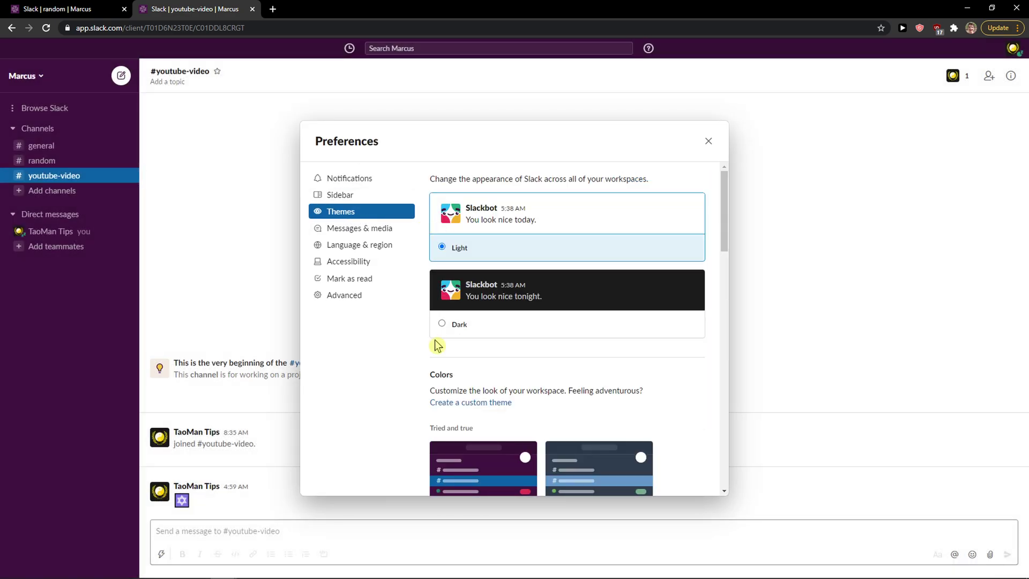
pyautogui.click(442, 324)
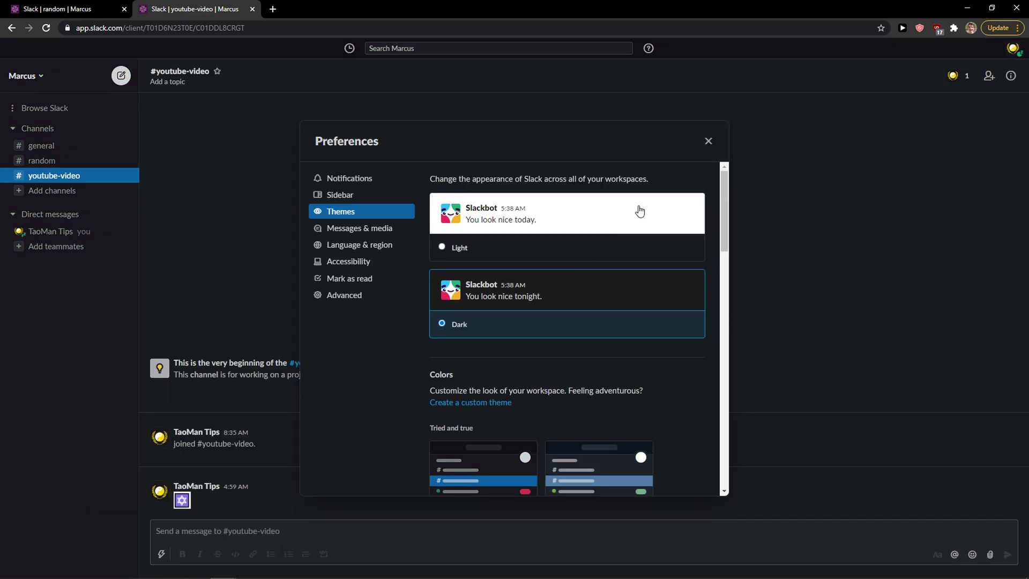
pyautogui.click(708, 141)
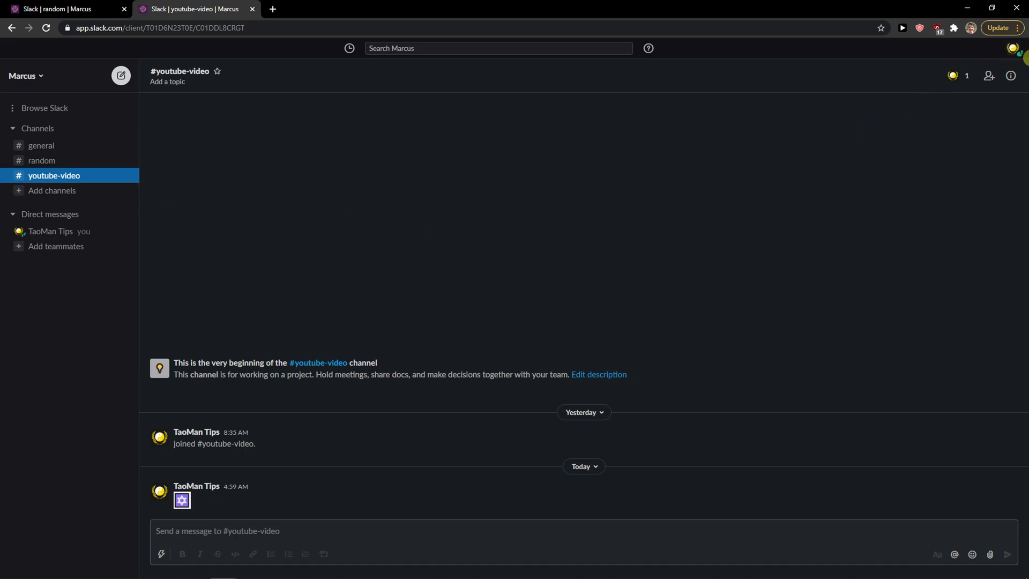
# Reopen Preferences on the Themes page with Dark still selected.
pyautogui.click(1018, 48)
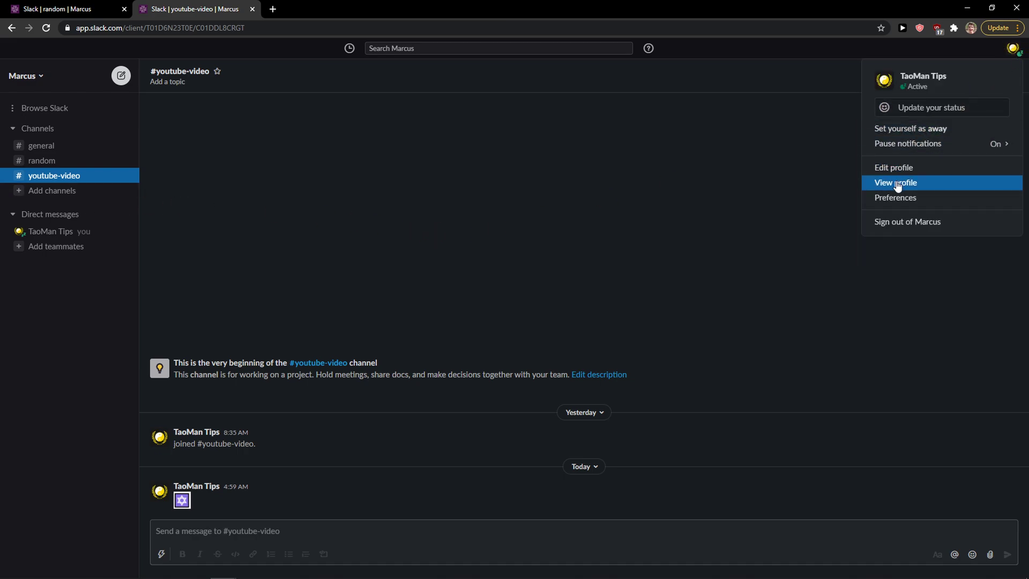
pyautogui.click(896, 197)
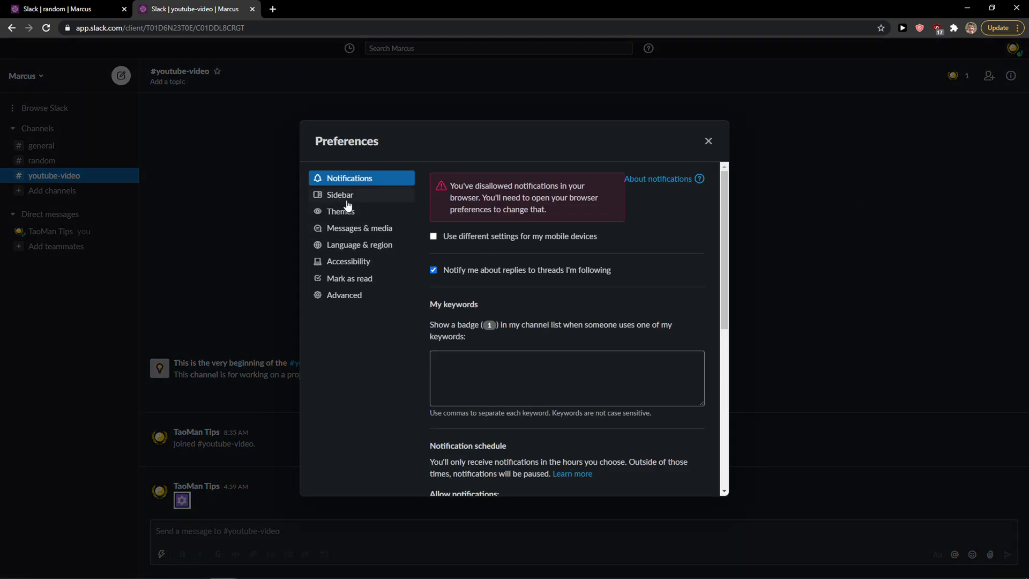
pyautogui.click(360, 228)
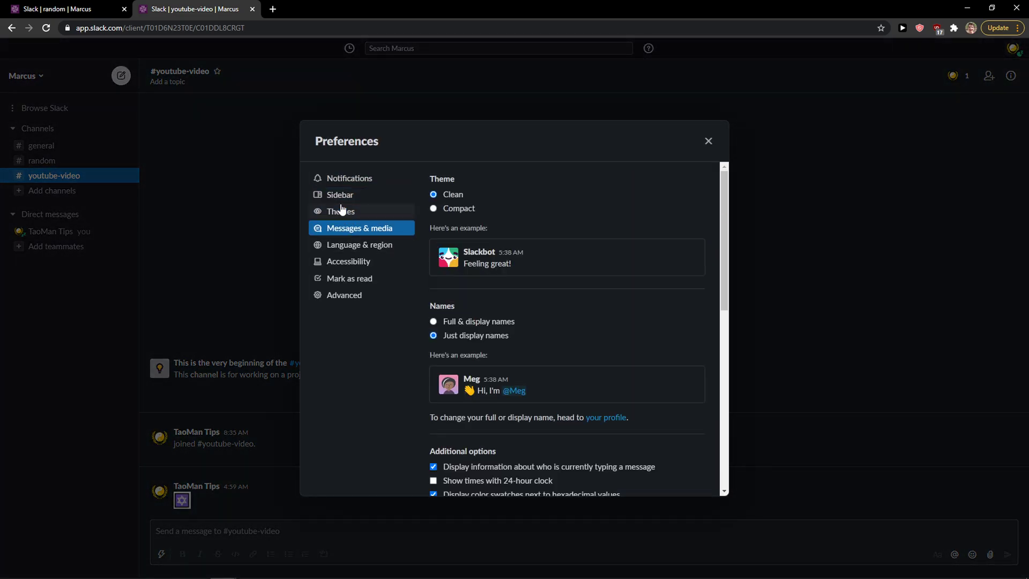
pyautogui.click(341, 210)
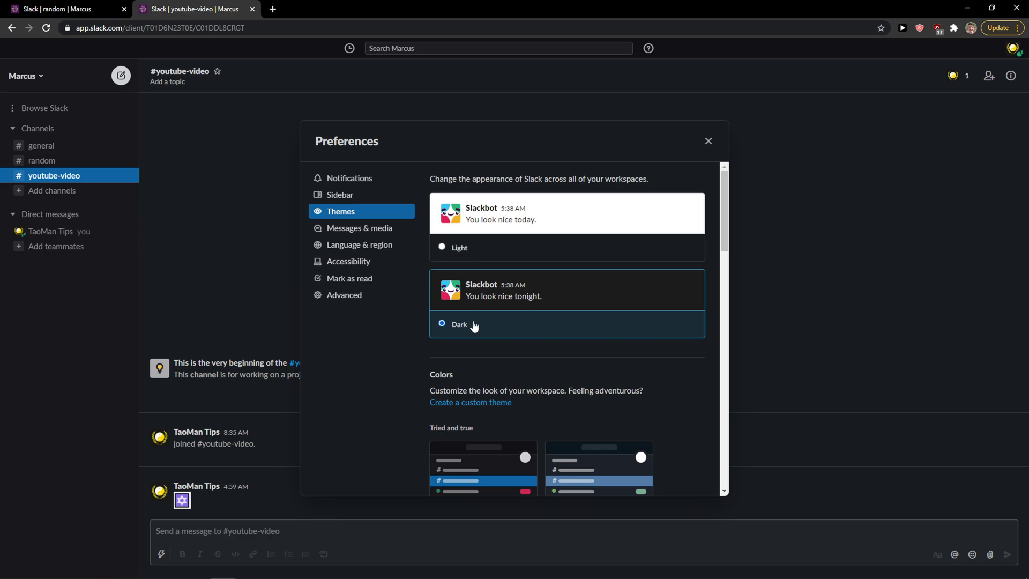
pyautogui.click(442, 247)
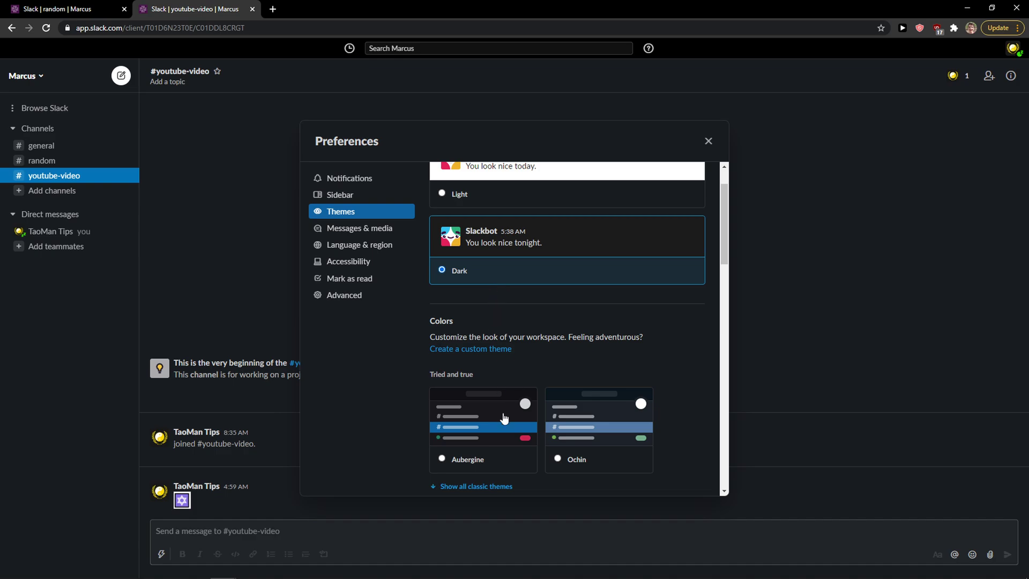
# Try Ultraviolet, then apply the Mondrian colour theme and close Preferences.
pyautogui.click(557, 366)
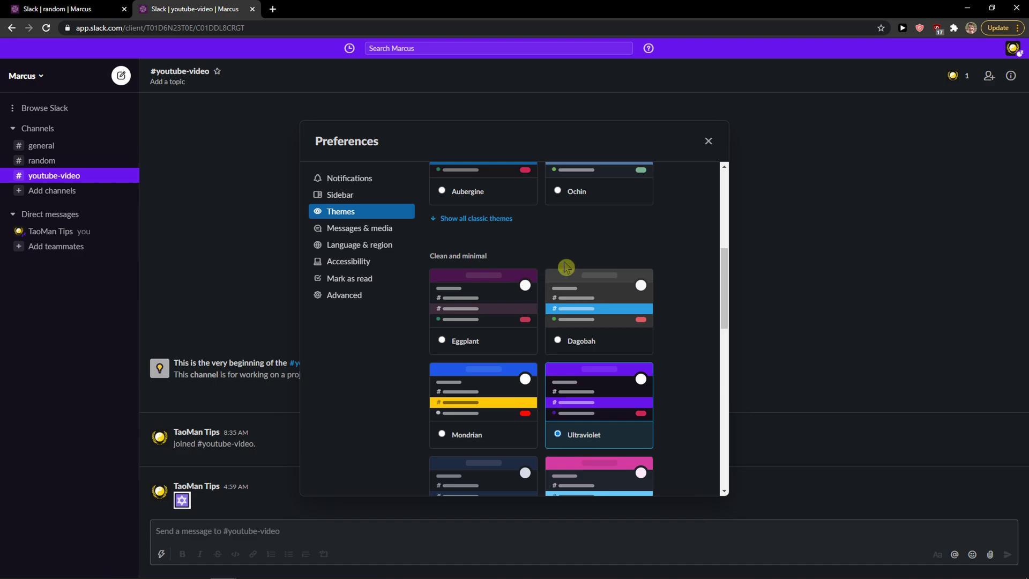
pyautogui.moveTo(502, 346)
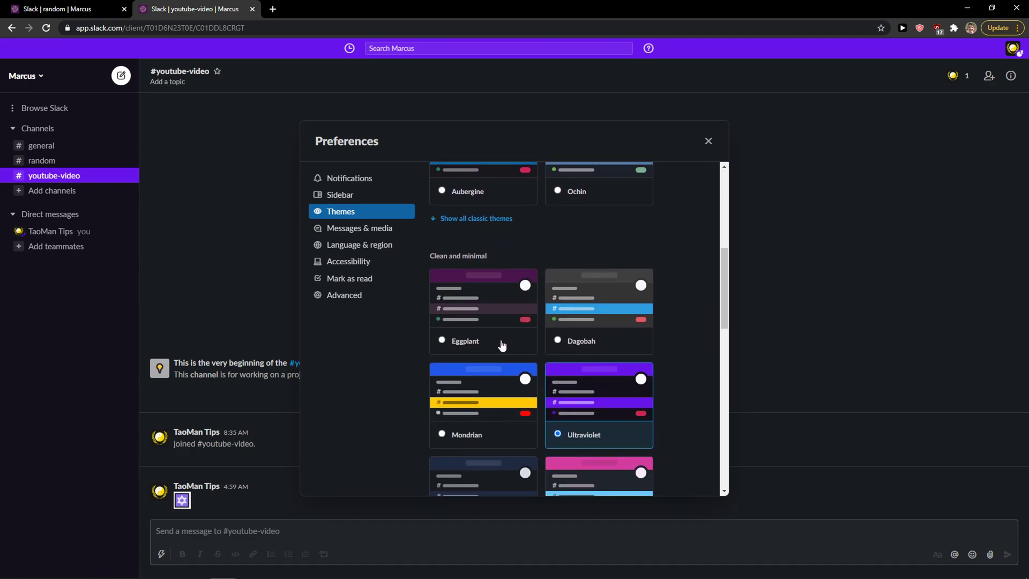
pyautogui.click(442, 434)
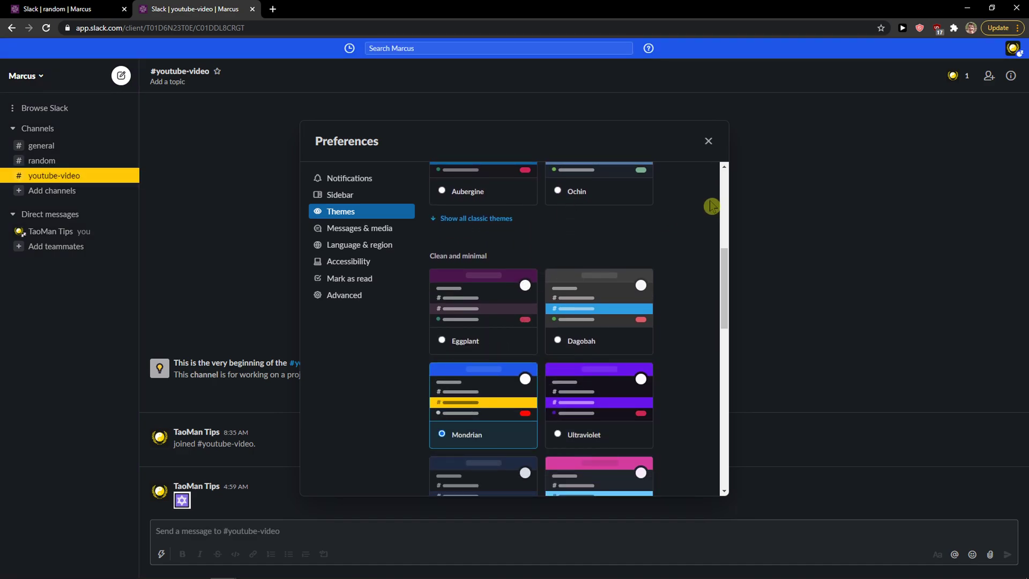
pyautogui.click(709, 141)
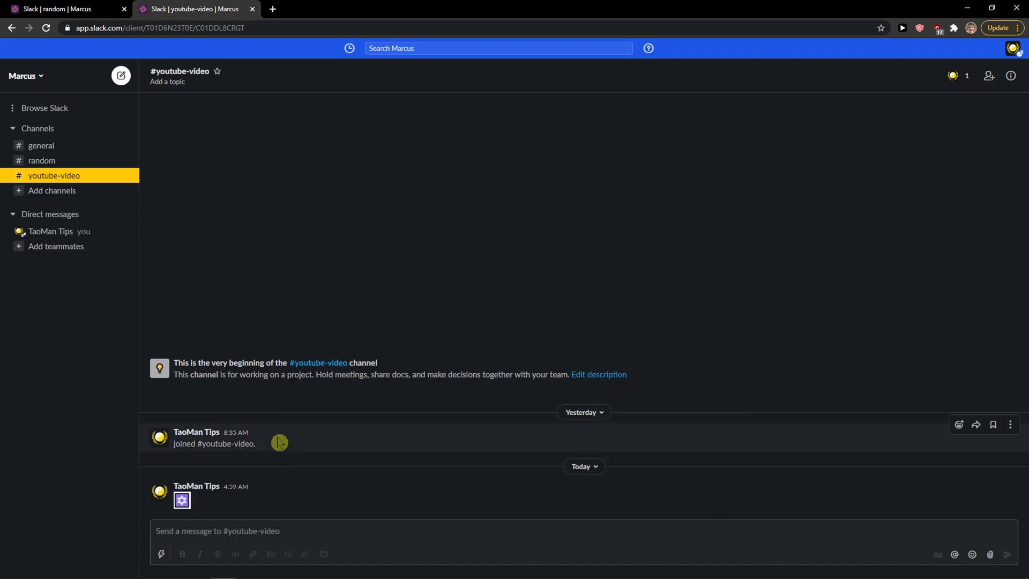